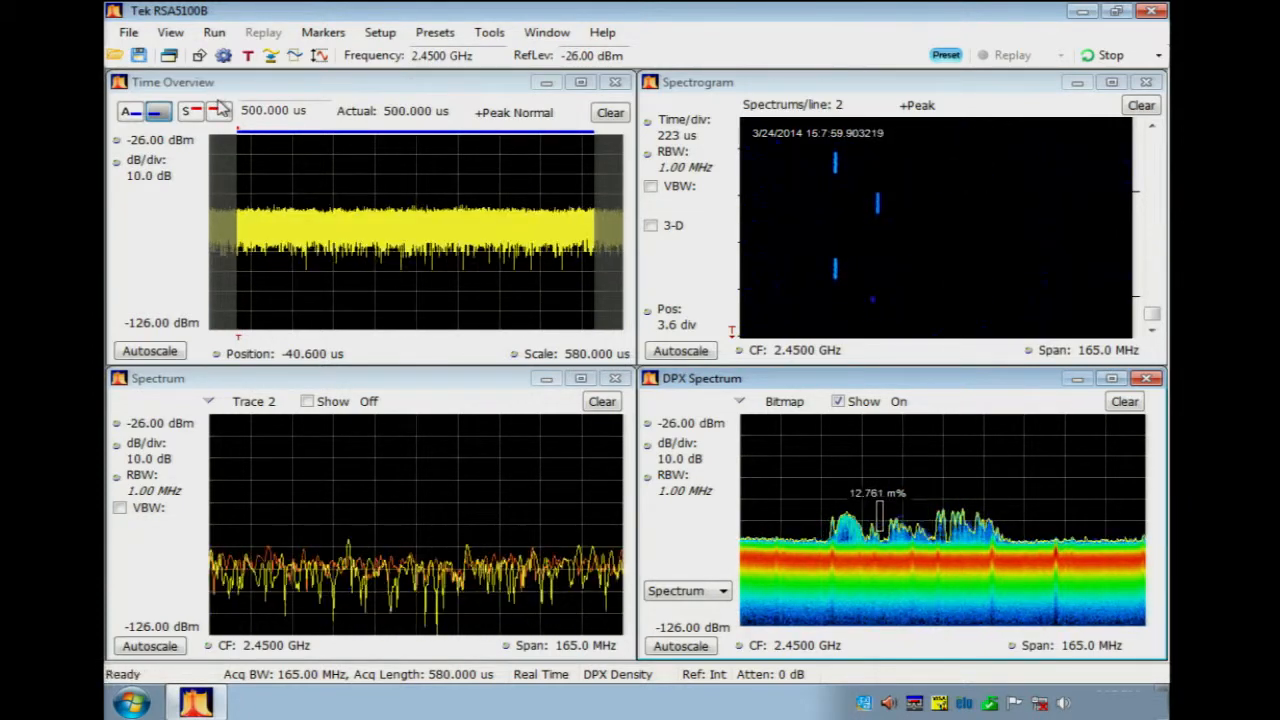
Show the Select Displays dialog listing DPX, Spectrogram, Spectrum and Time Overview
click(1110, 56)
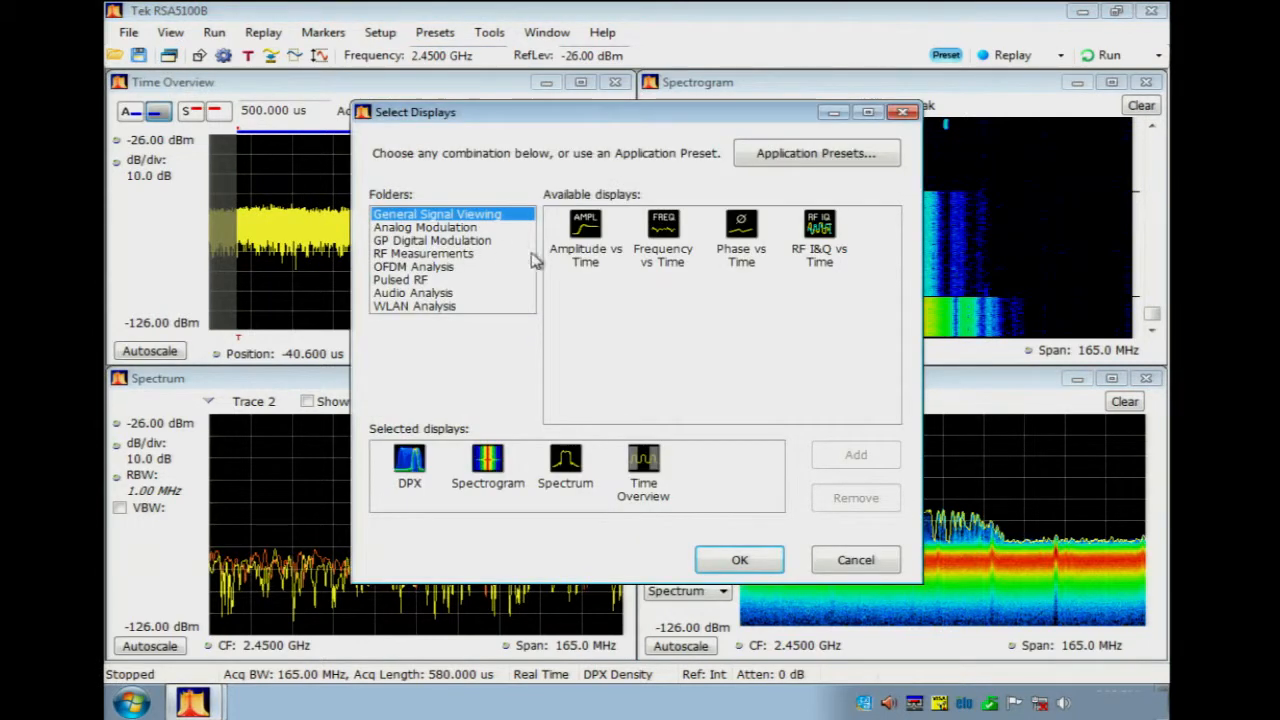
Browse General Signal Viewing, WLAN Analysis and Pulsed RF displays, then confirm keeping the same four displays
click(740, 240)
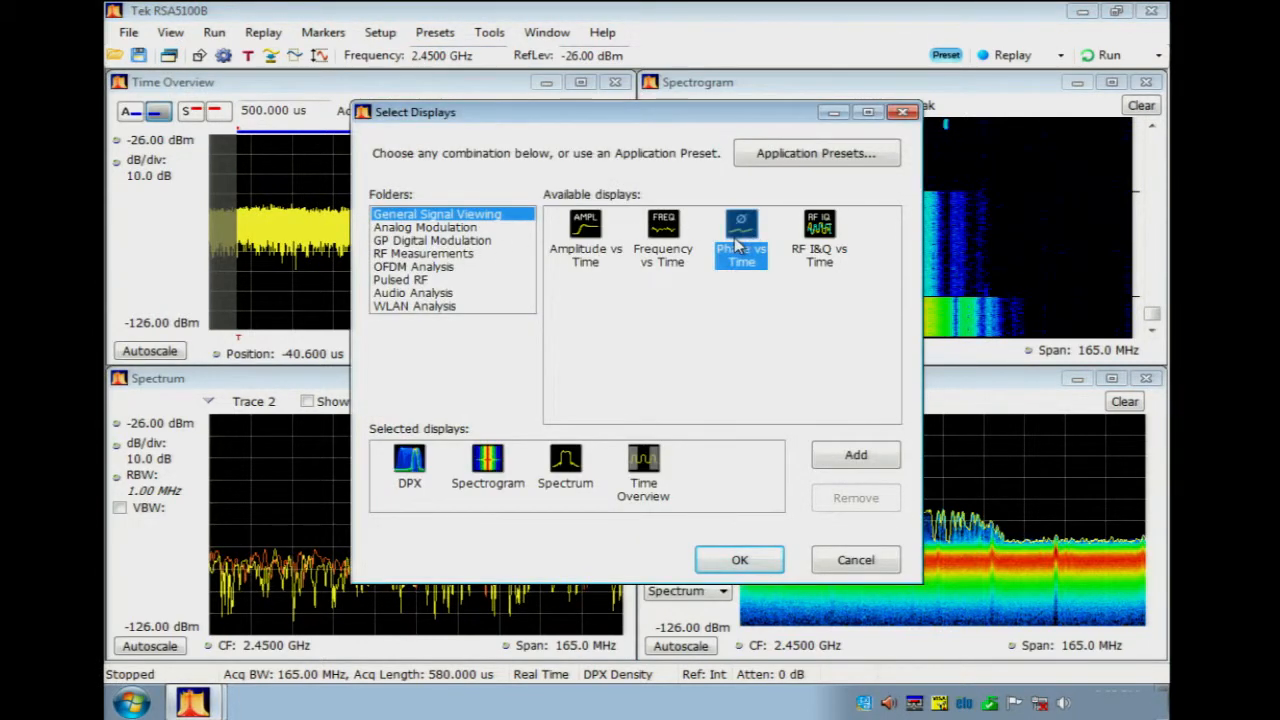
click(584, 240)
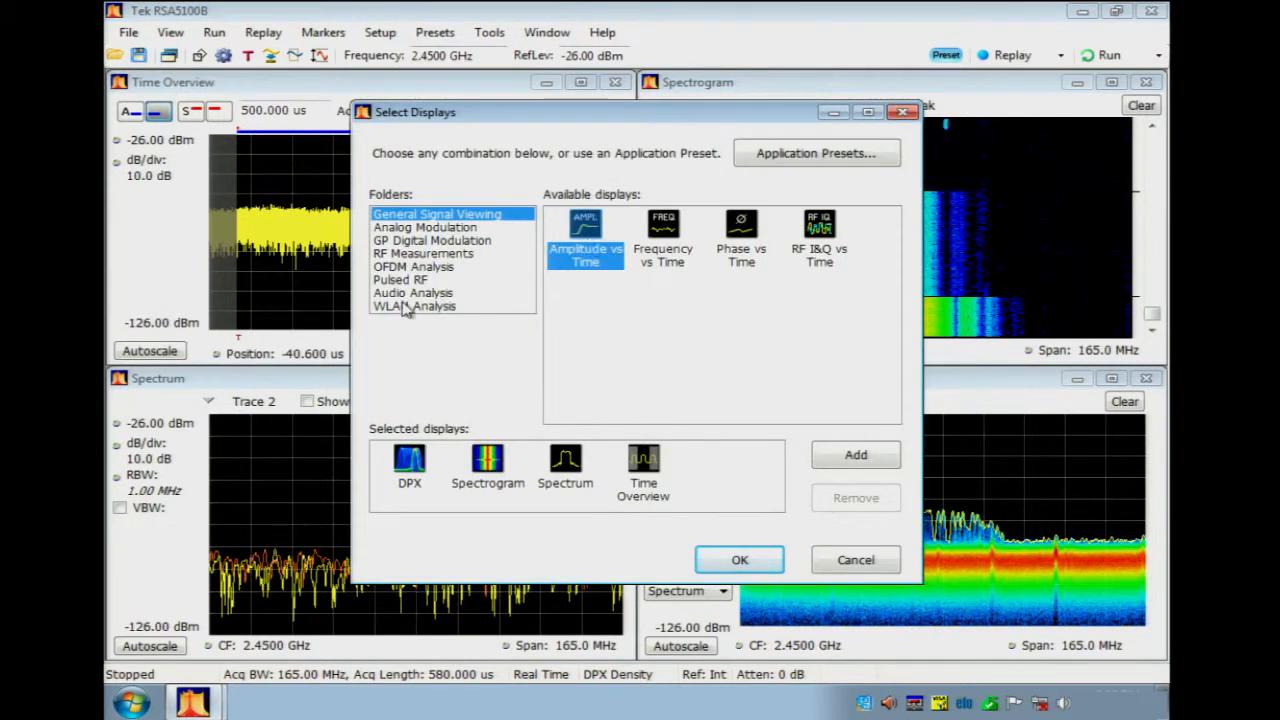
click(414, 306)
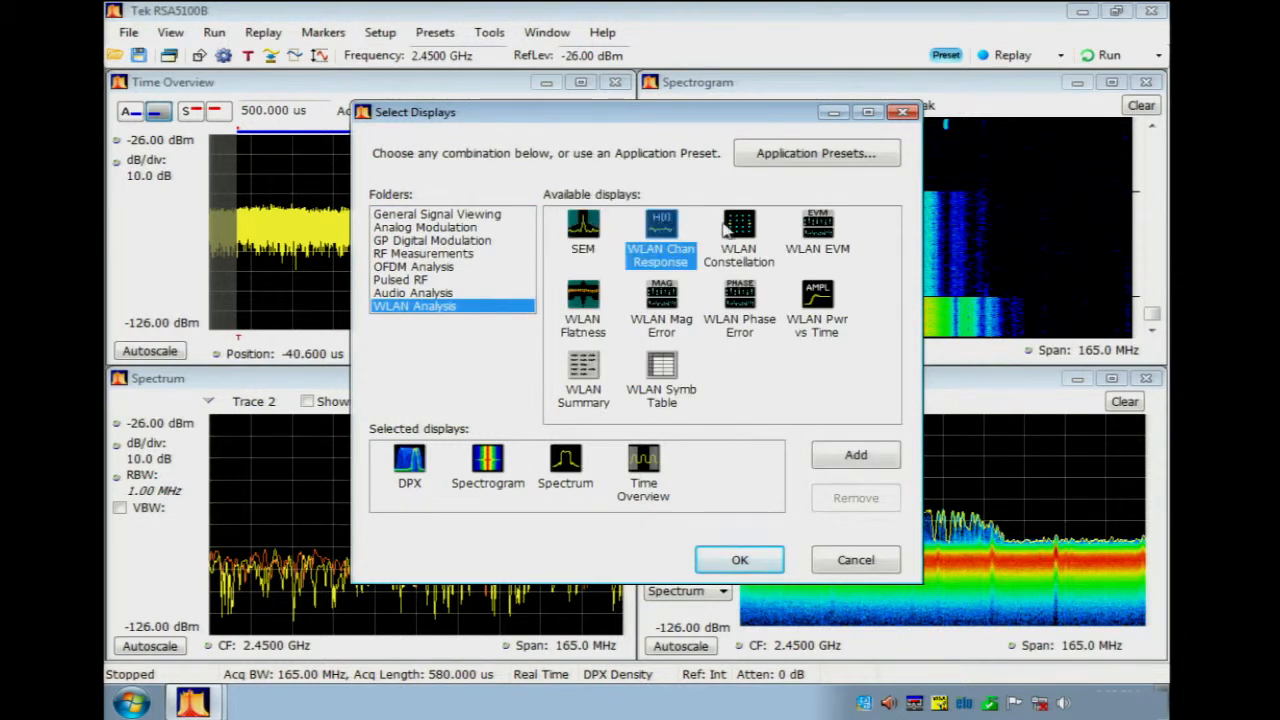
click(816, 236)
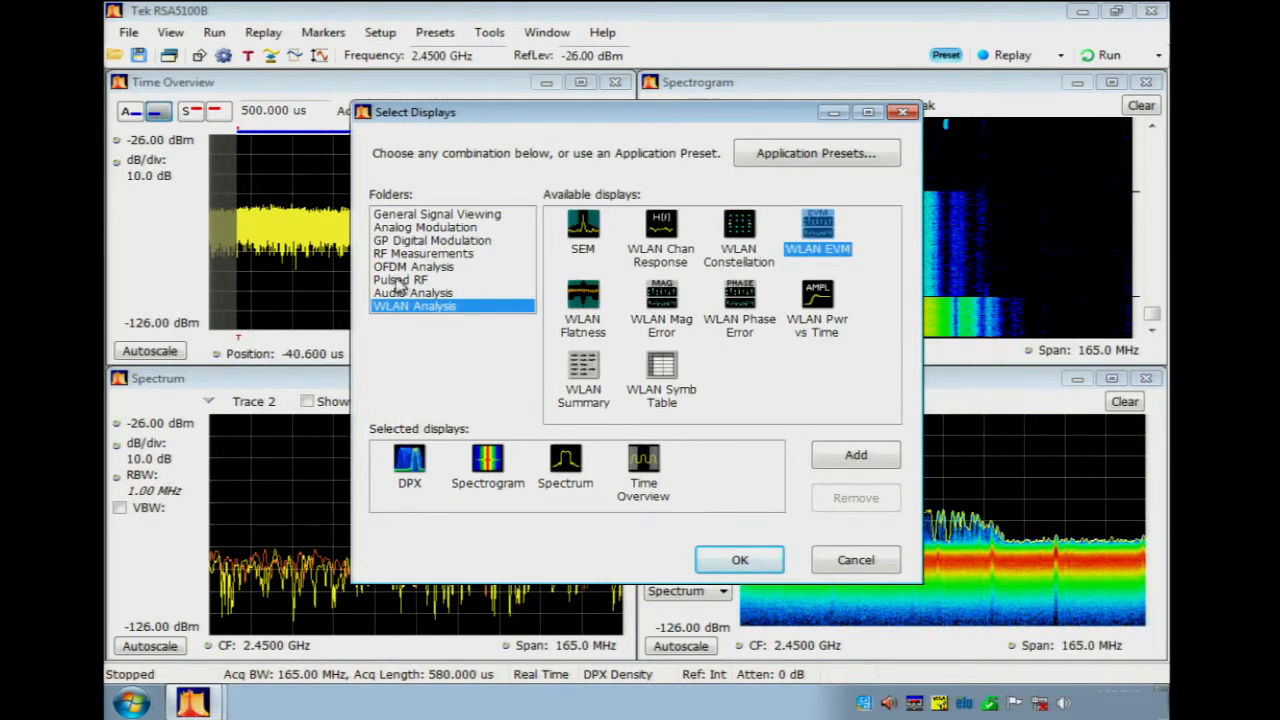
click(400, 280)
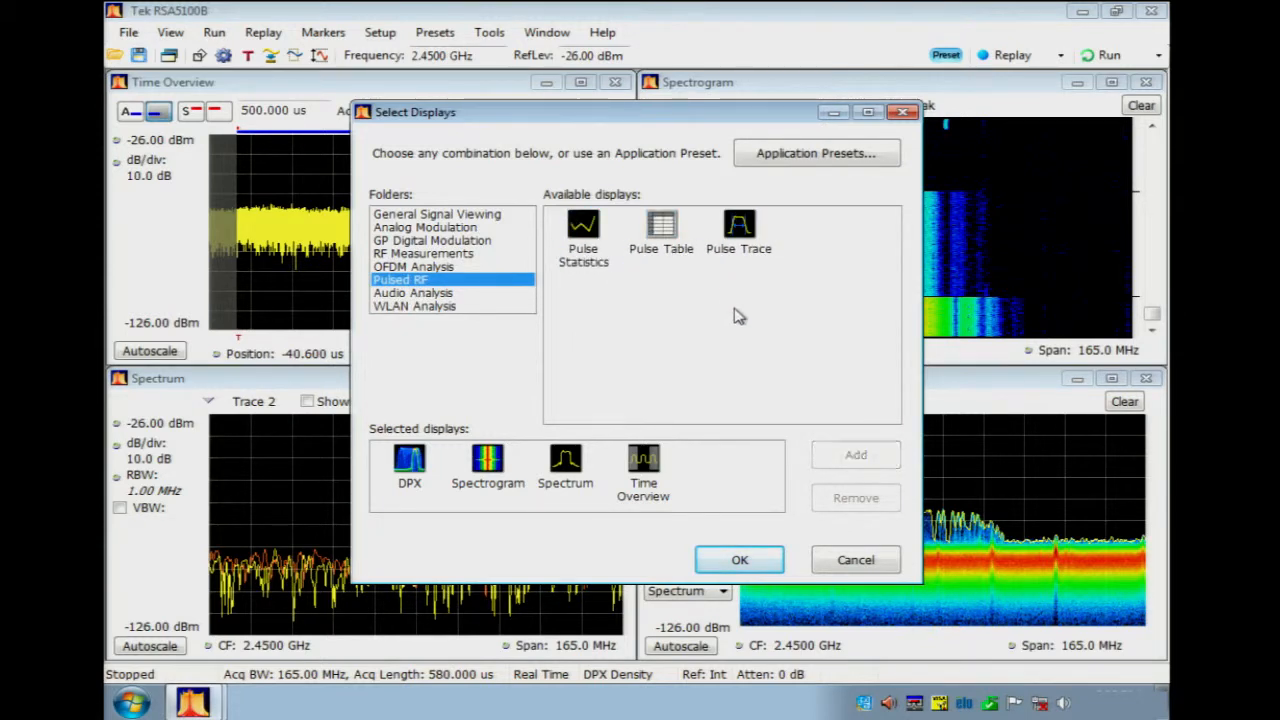
click(740, 560)
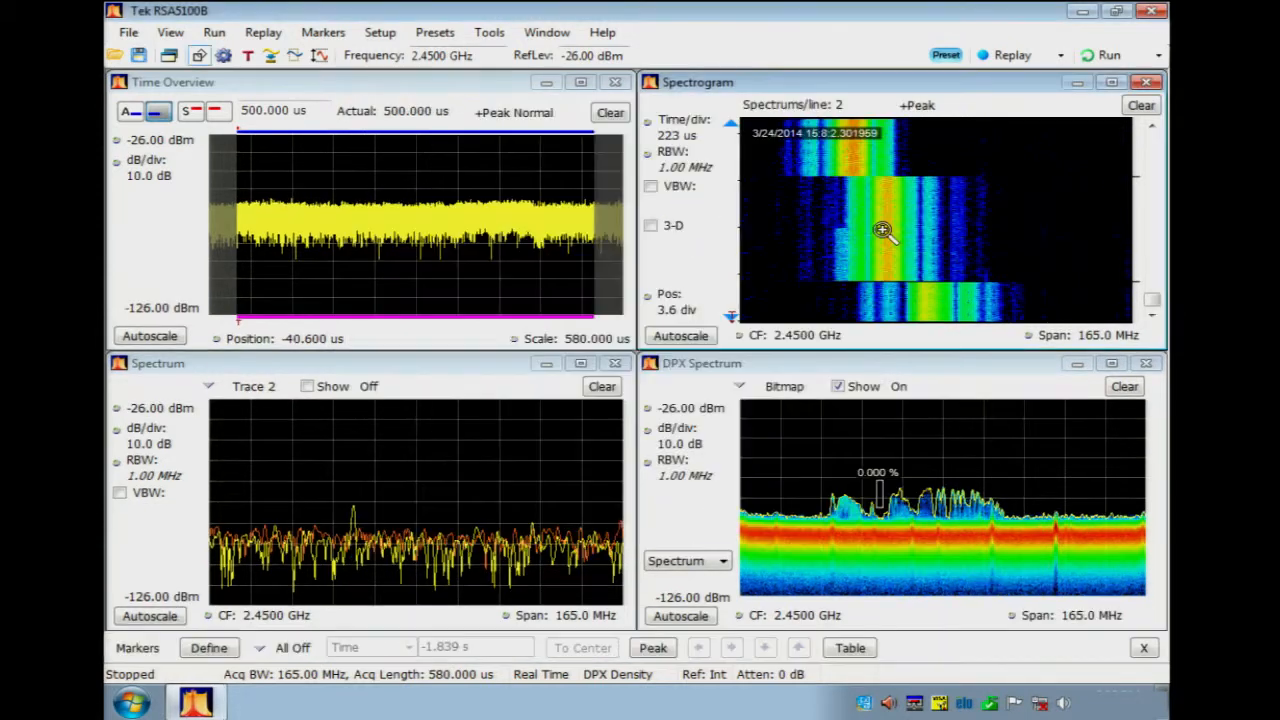
Add a marker on the spectrogram's frequency hop near 2.443 GHz via its context menu
right_click(884, 230)
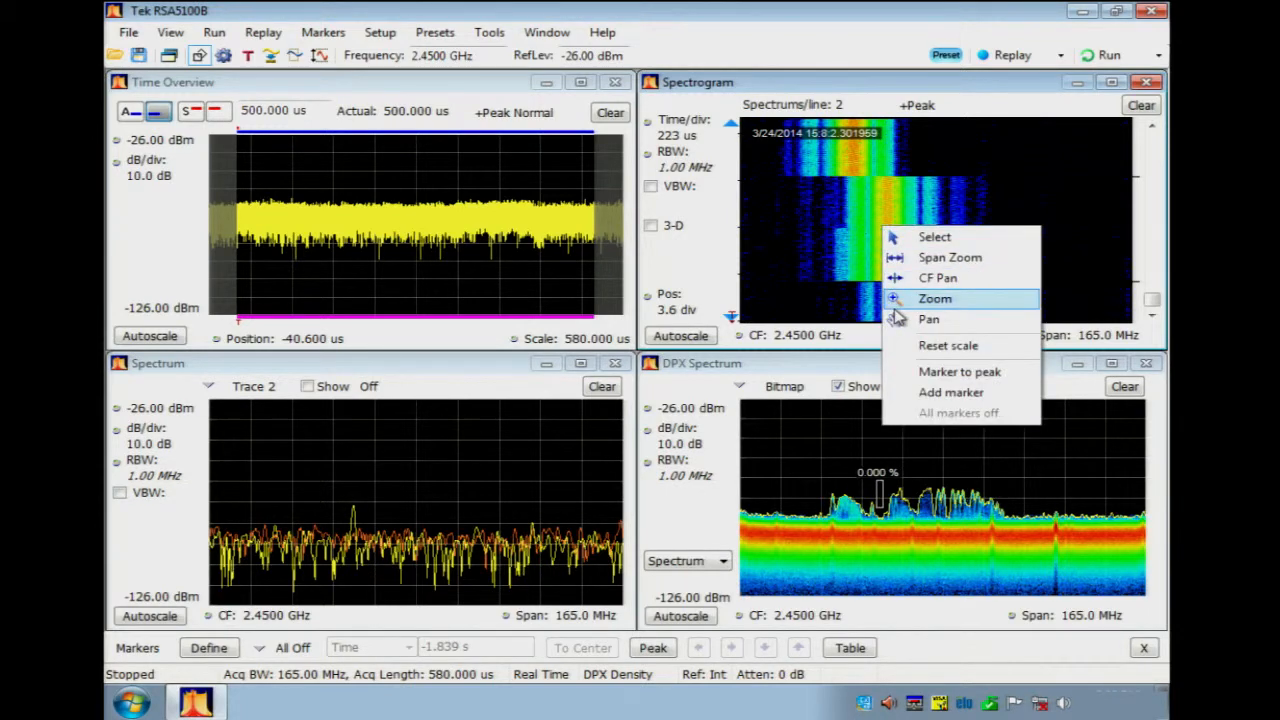
click(950, 392)
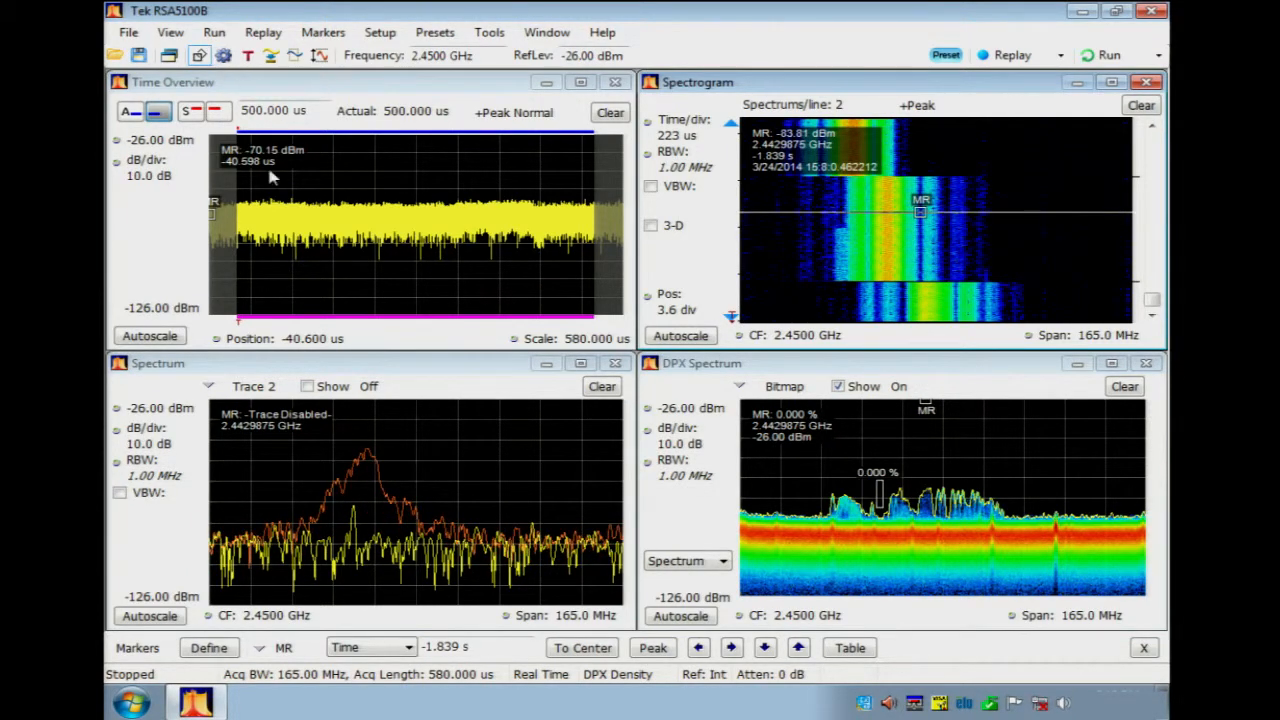
Attach the reference marker to the trace so the spectrum reads -83.81 dBm at 2.4429875 GHz
click(208, 648)
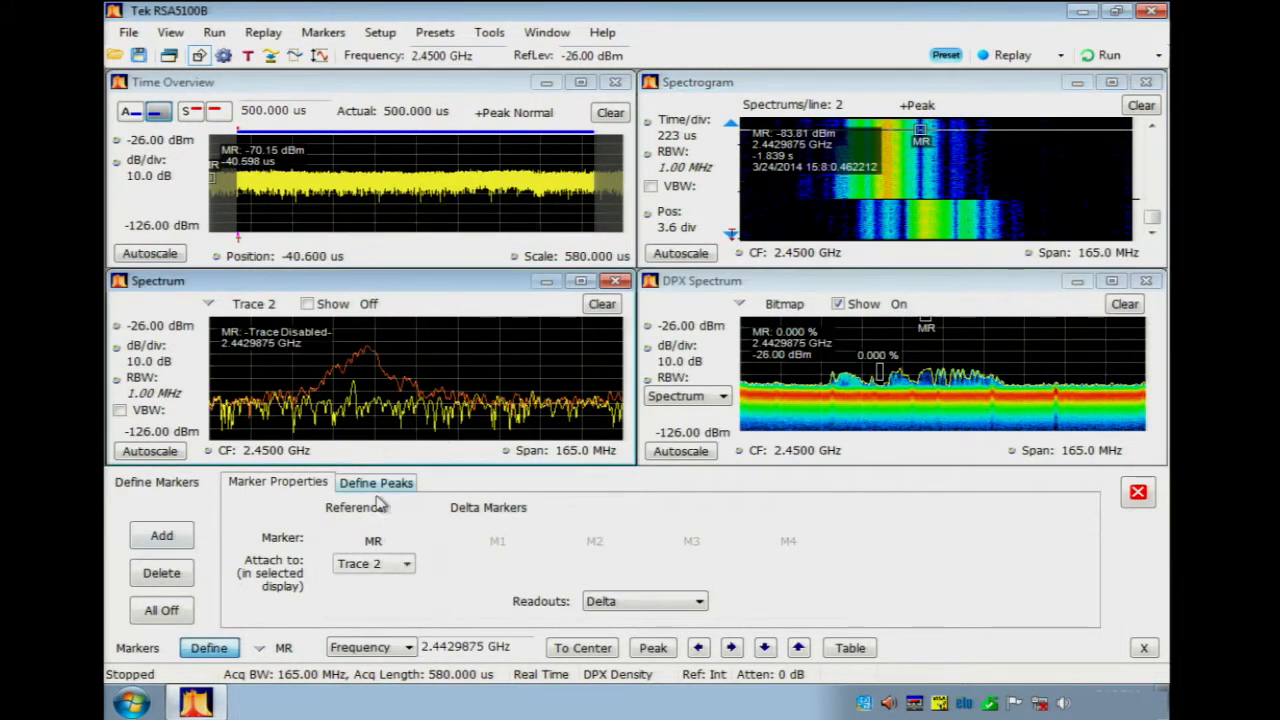
click(372, 564)
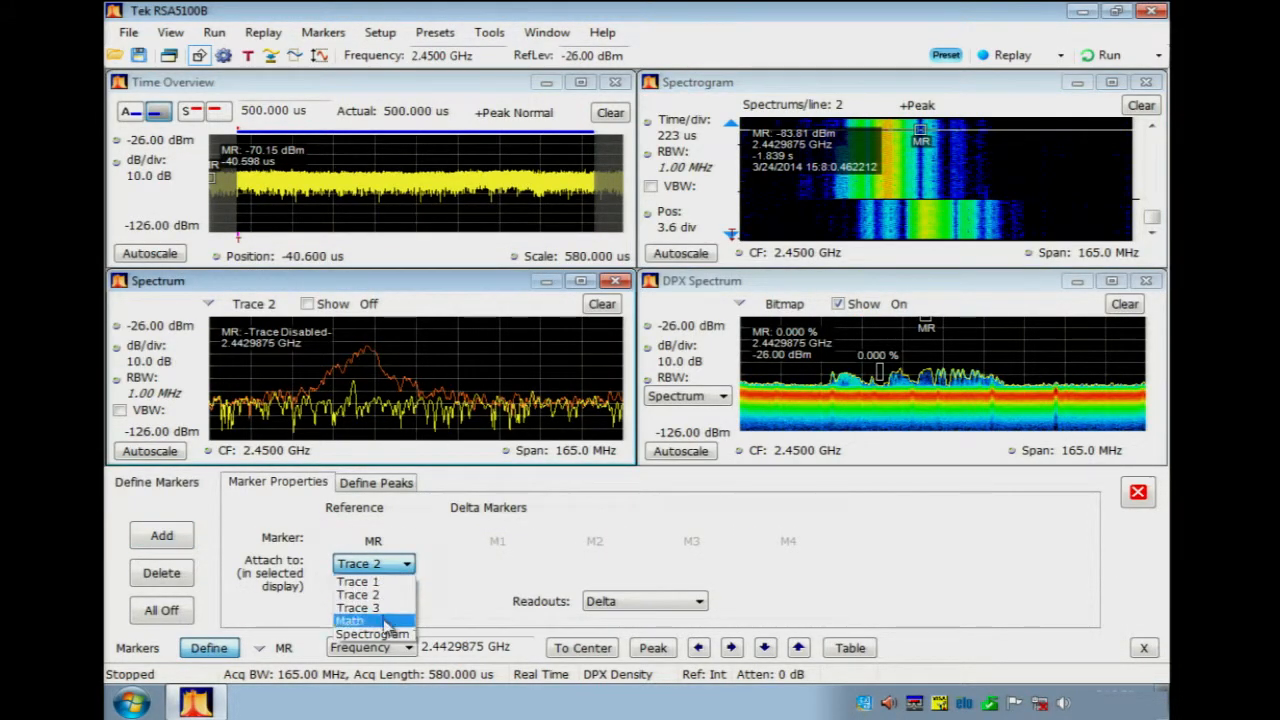
click(372, 632)
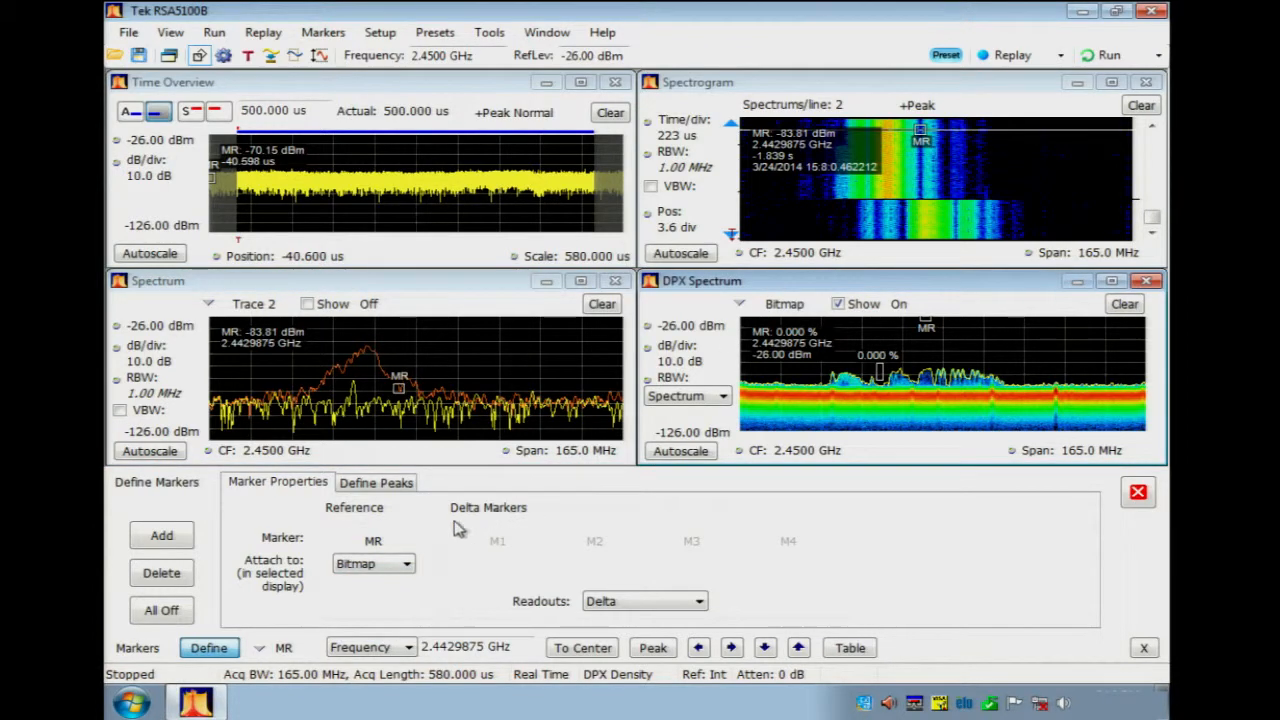